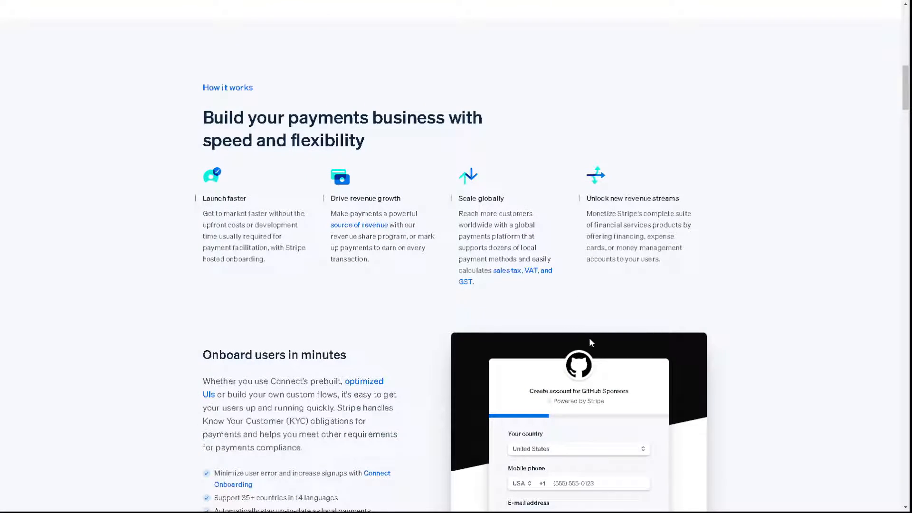
- Go from Stripe sign-in to sign-up and submit the Create your Stripe account form
scroll("down", 3)
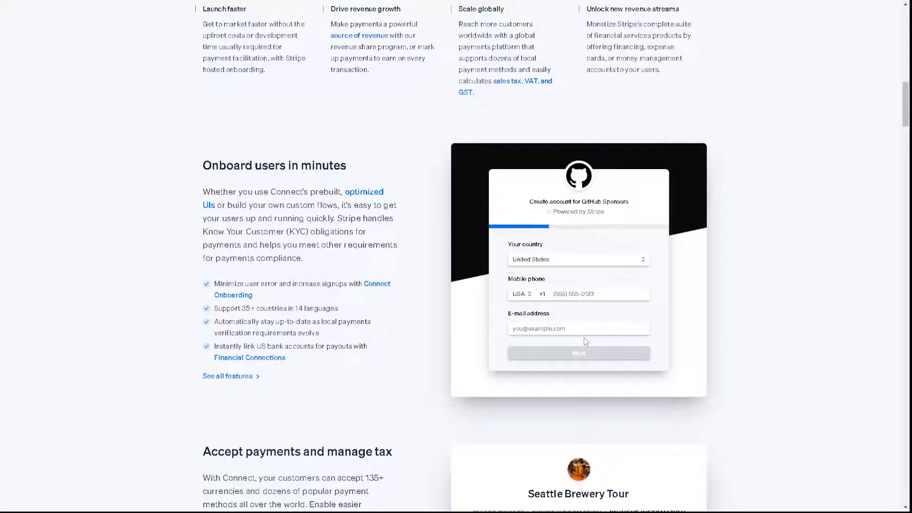
scroll("down", 3)
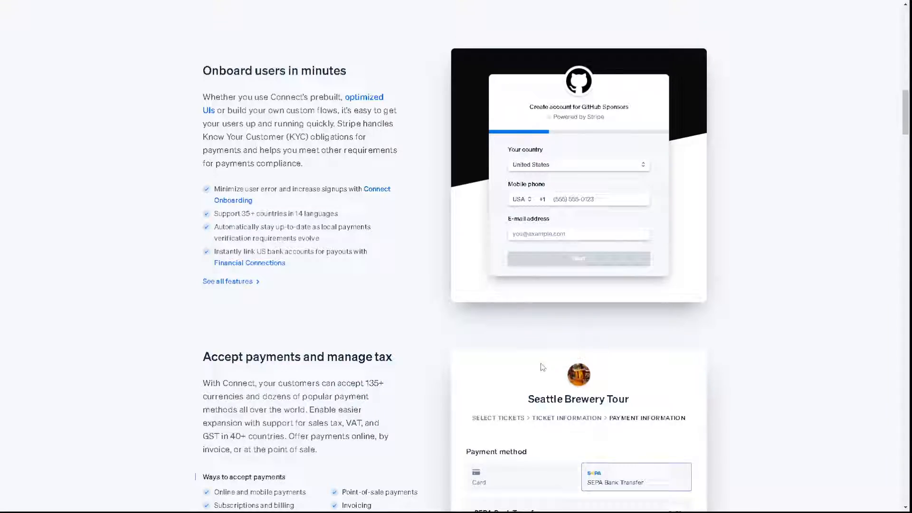
scroll("down", 3)
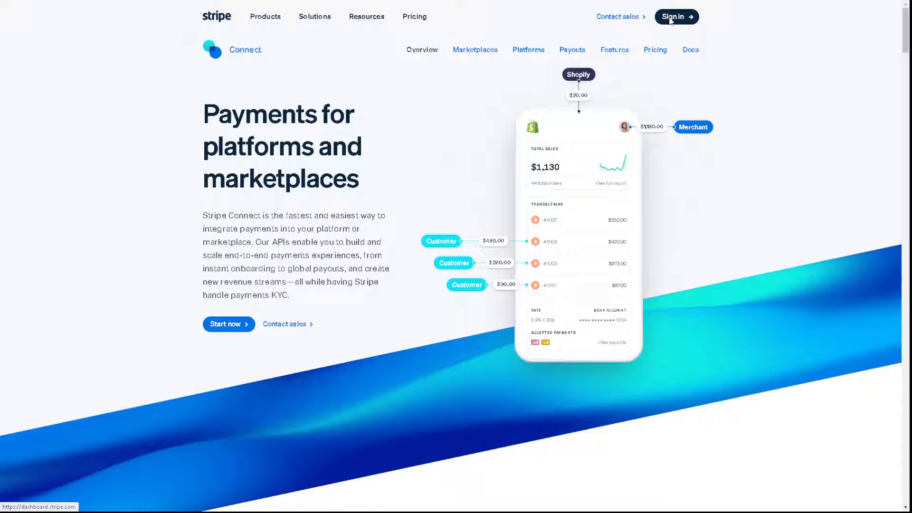
left_click(674, 16)
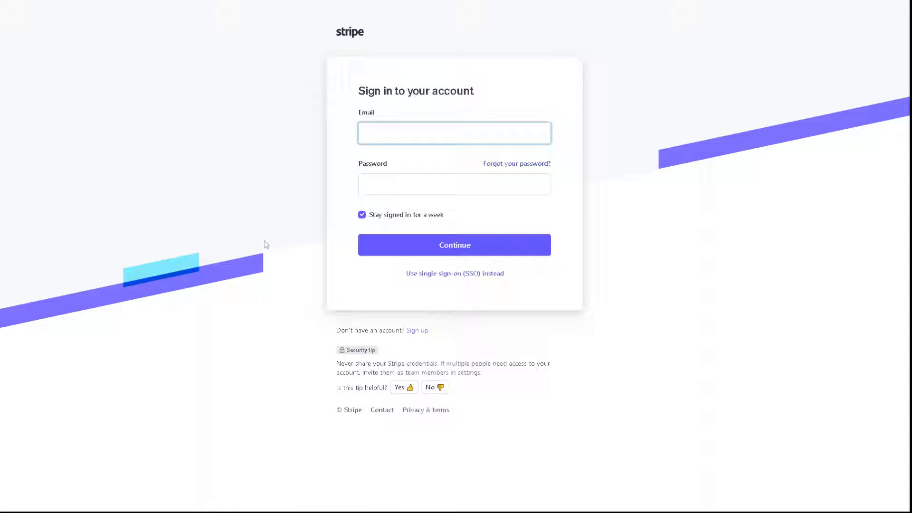
mouse_move(304, 350)
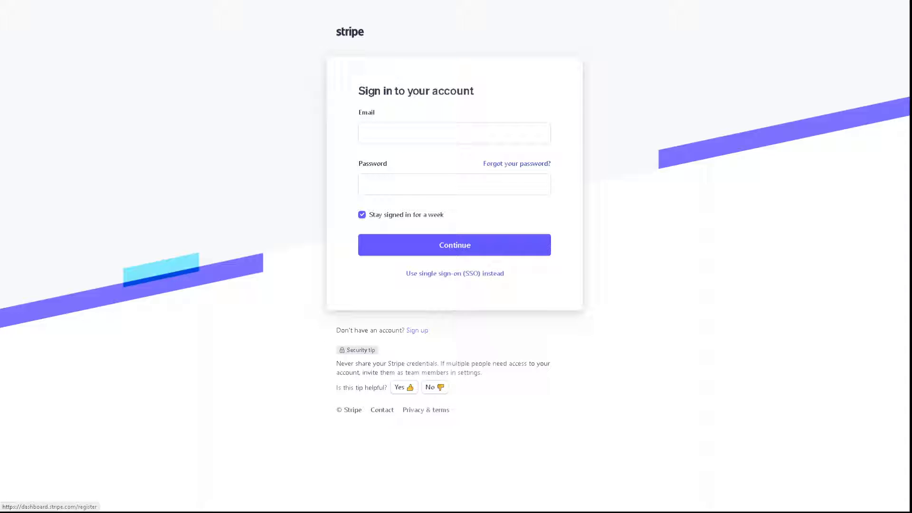
left_click(416, 330)
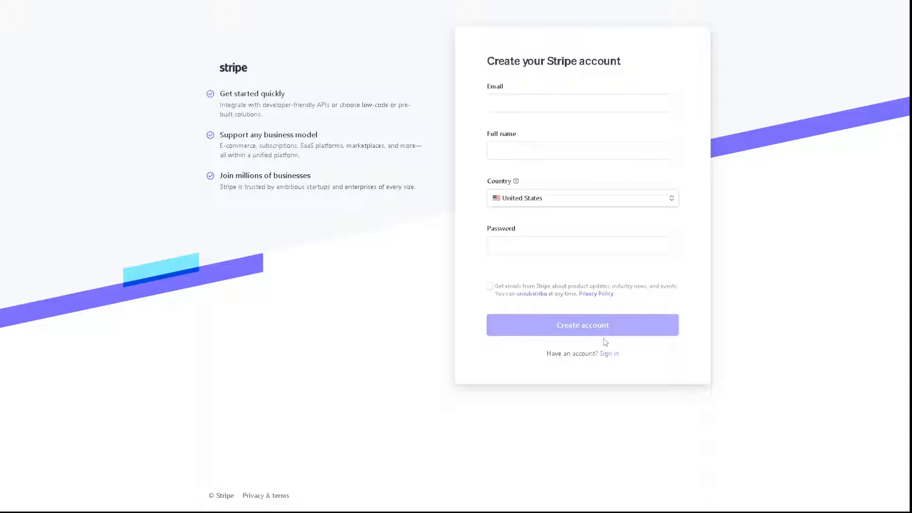
mouse_move(98, 302)
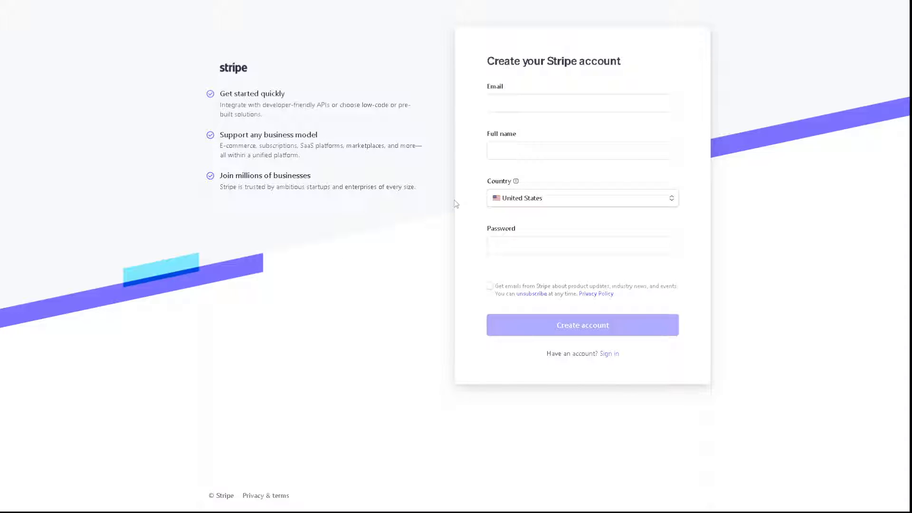
mouse_move(433, 236)
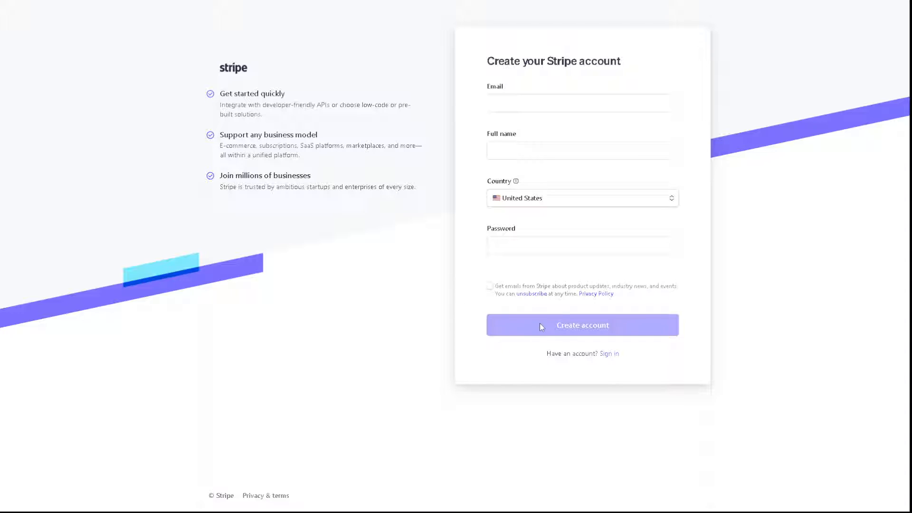
left_click(581, 325)
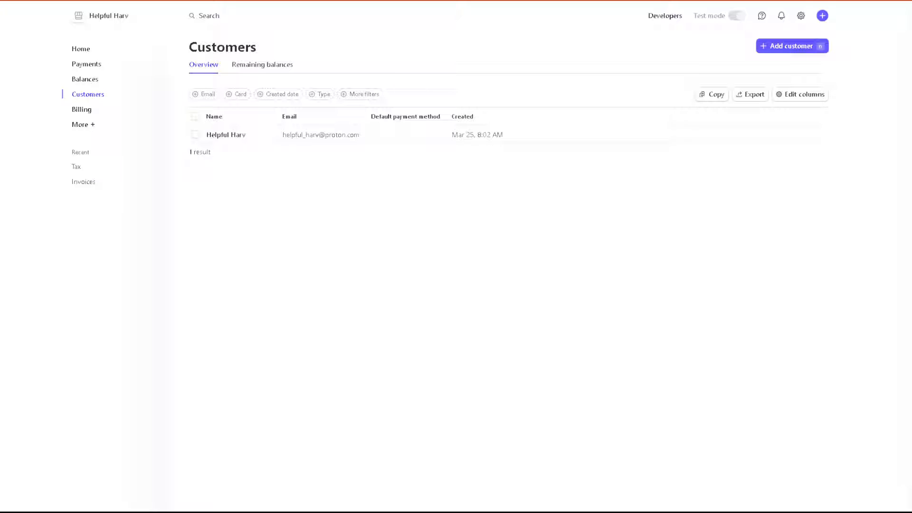
mouse_move(115, 138)
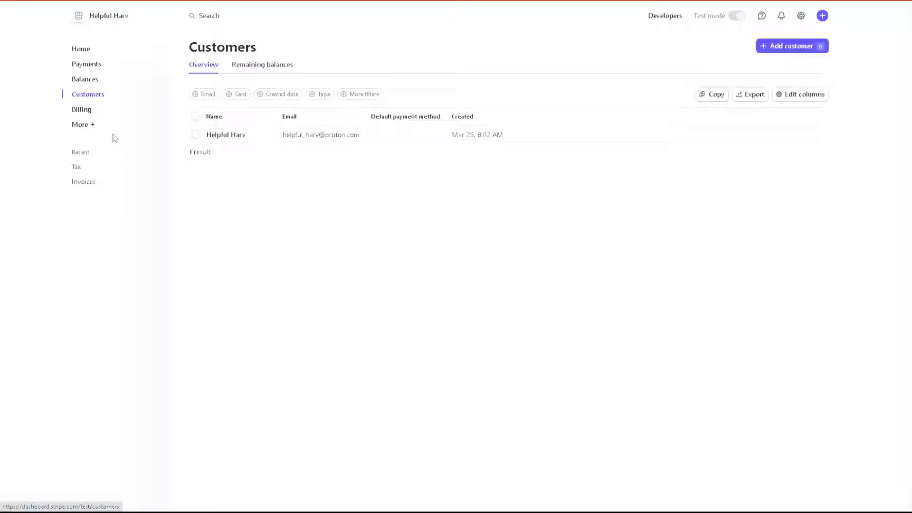
mouse_move(94, 134)
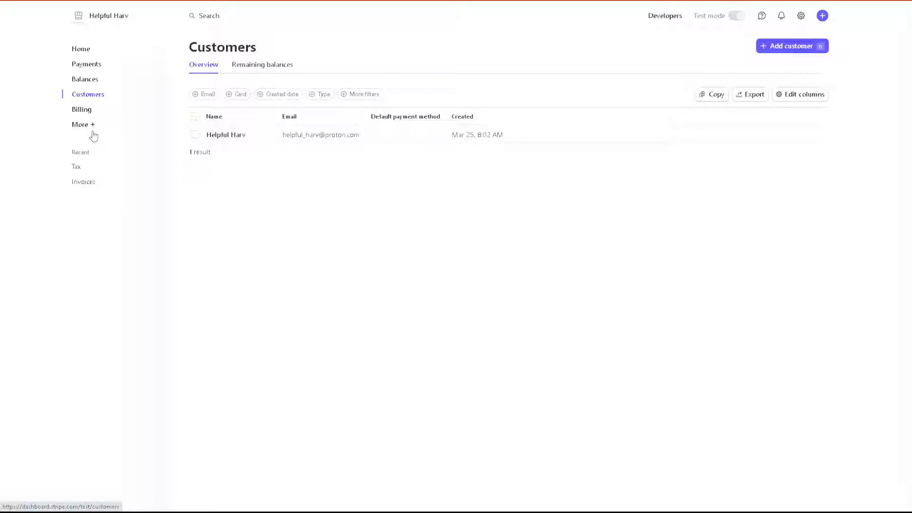
- Open the More + panel listing Subscriptions, Invoices, Connect and Reports
left_click(83, 124)
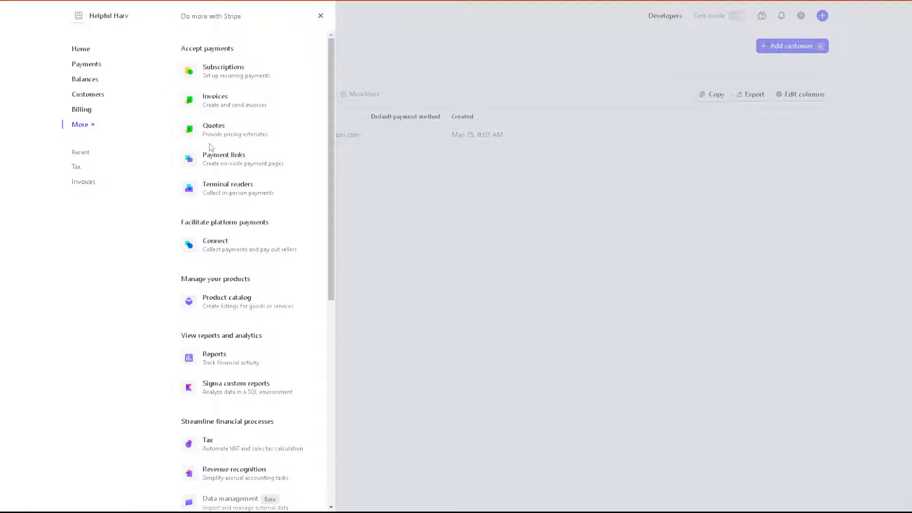
scroll("down", 3)
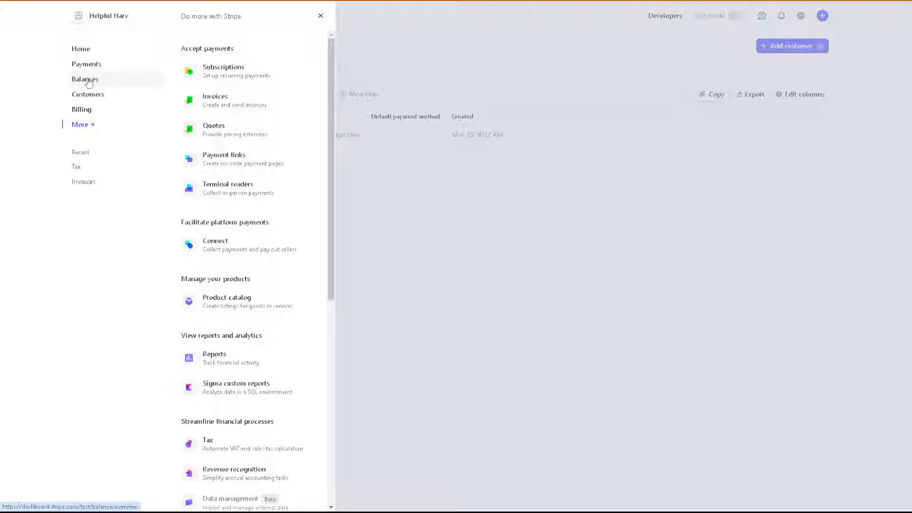
- Open Balances, check the empty Payouts list, then return to the Overview
left_click(85, 79)
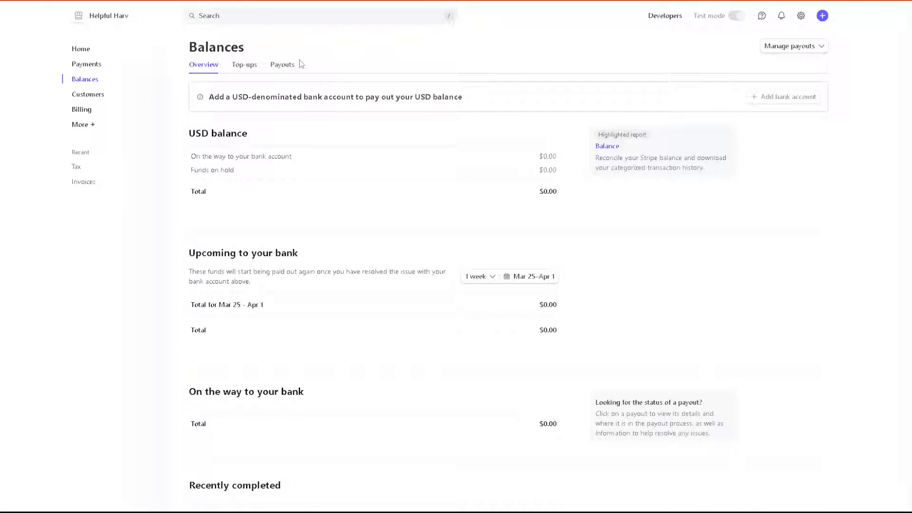
left_click(282, 65)
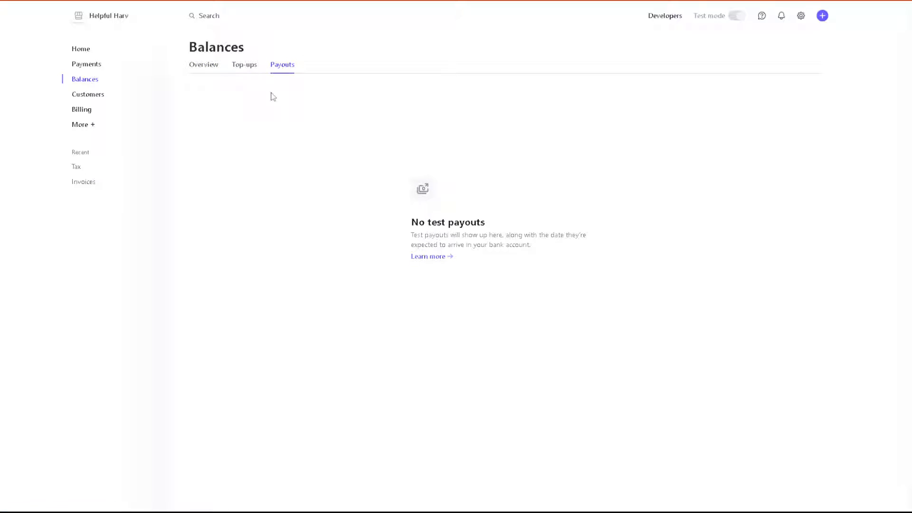
left_click(204, 65)
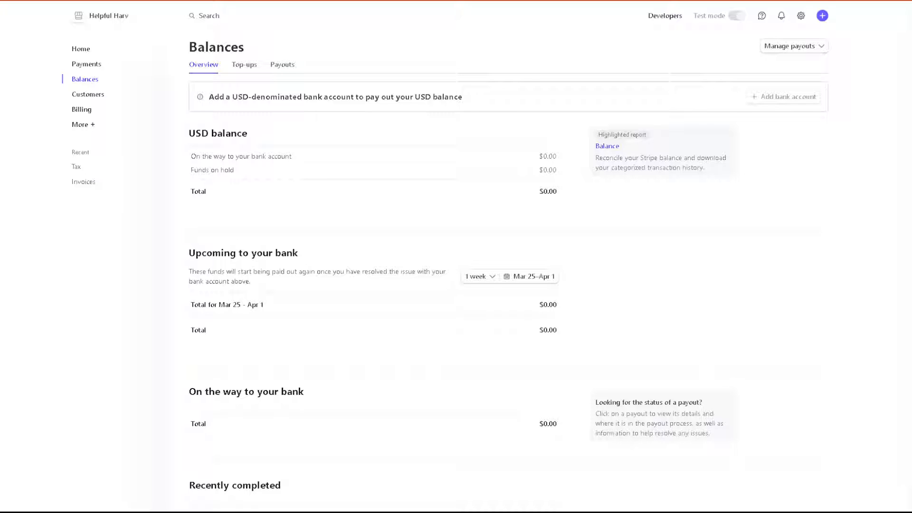
mouse_move(326, 159)
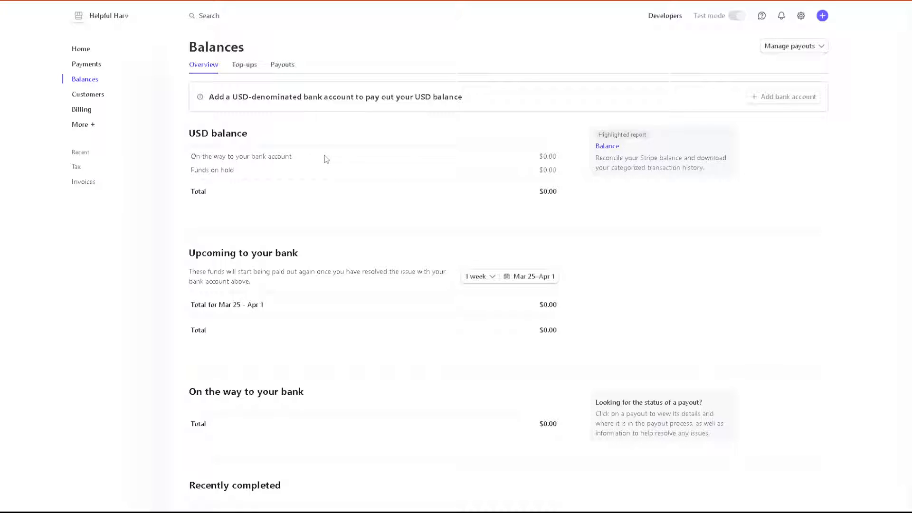
mouse_move(548, 191)
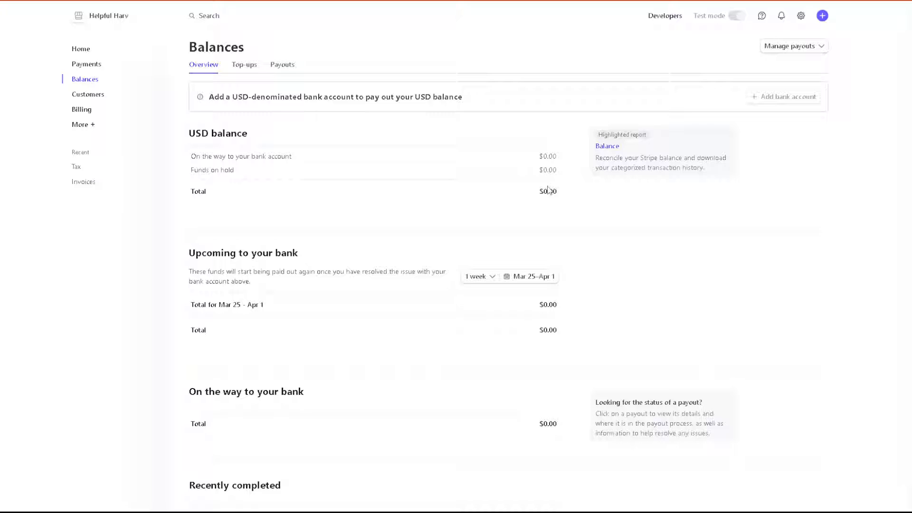
mouse_move(366, 235)
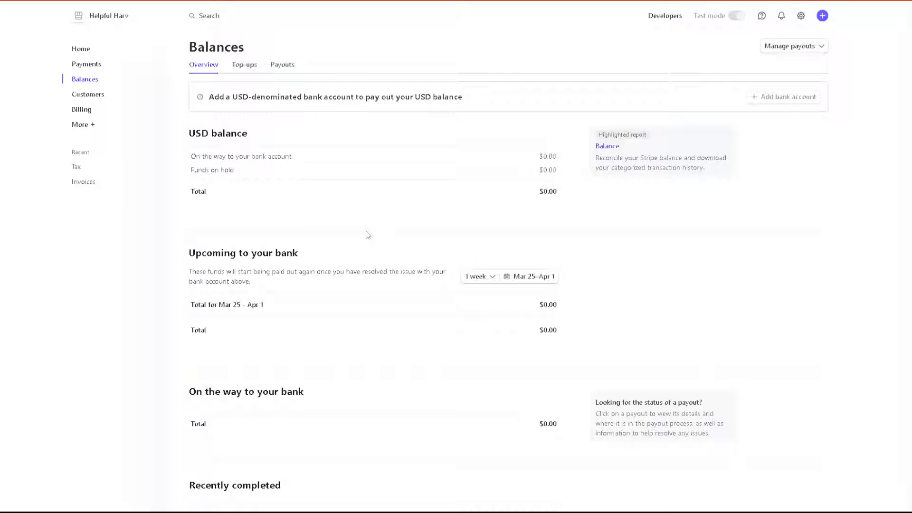
- Switch the Upcoming to your bank period from 1 week to Custom
scroll("down", 3)
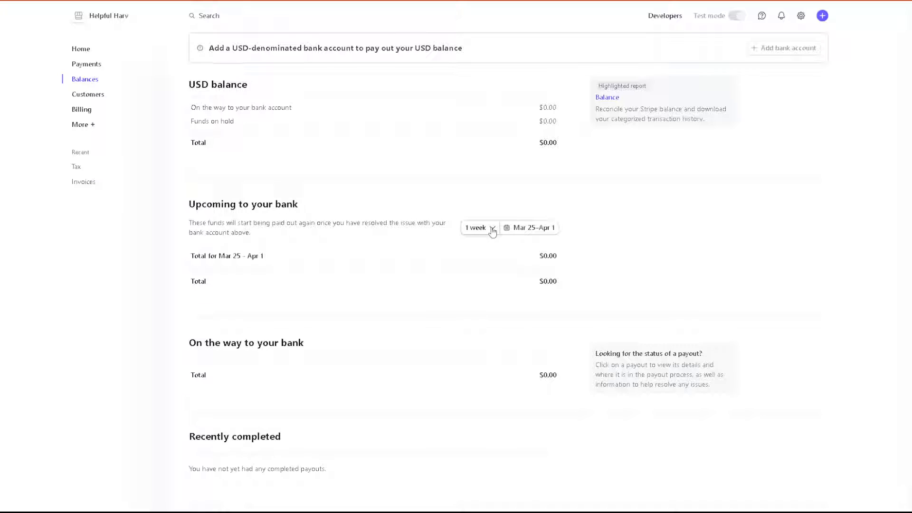
left_click(477, 228)
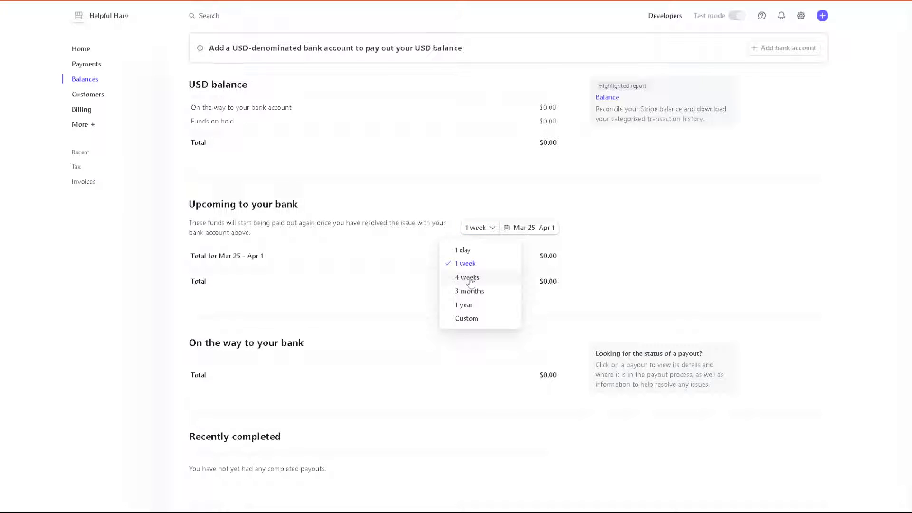
mouse_move(466, 307)
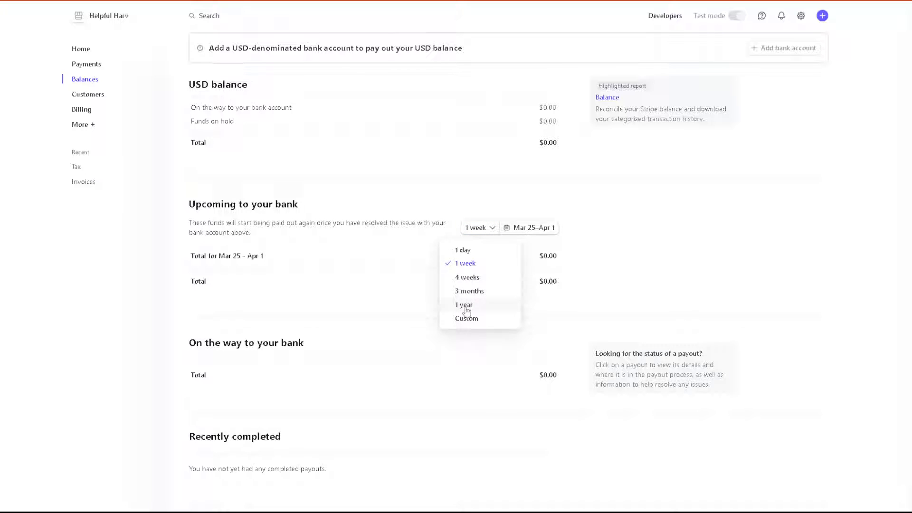
left_click(467, 318)
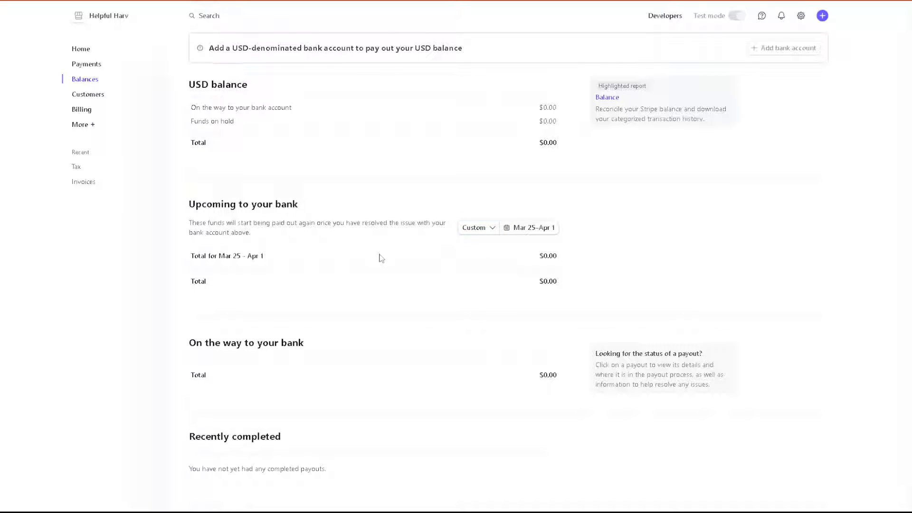
scroll("down", 3)
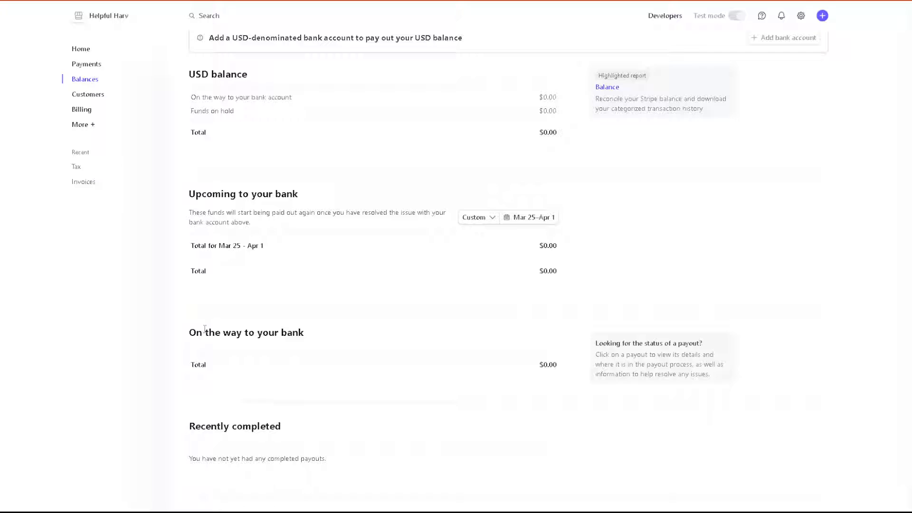
mouse_move(261, 347)
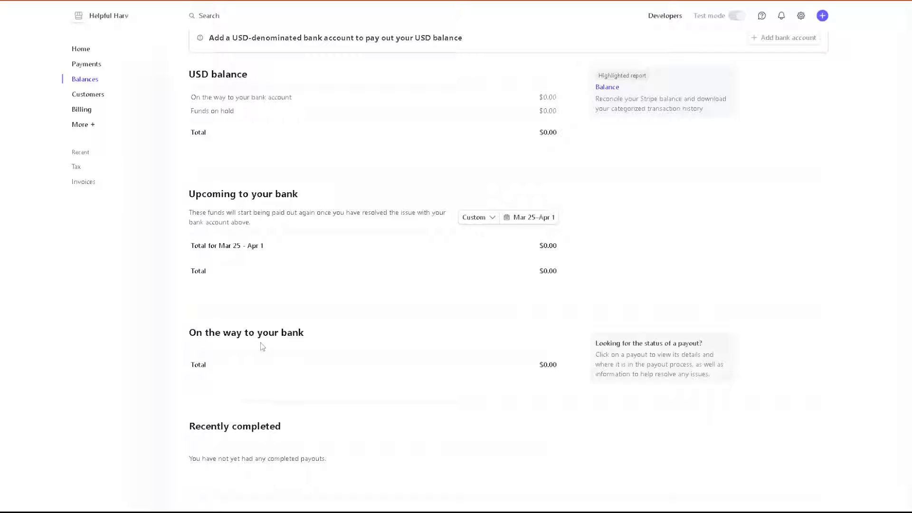
mouse_move(233, 391)
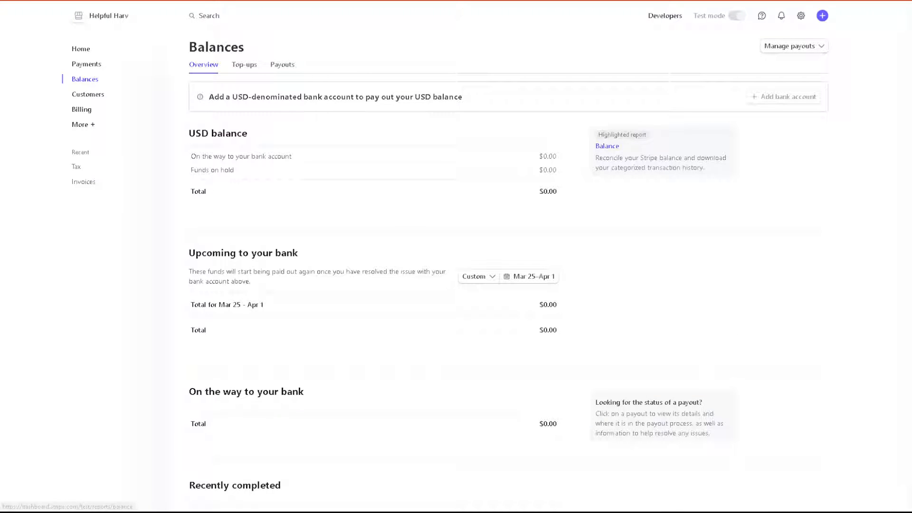
mouse_move(504, 219)
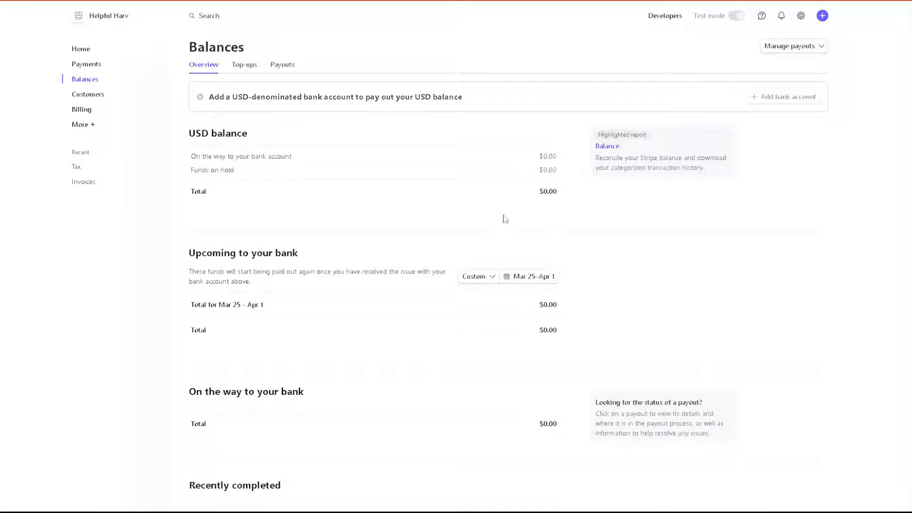
double_click(547, 304)
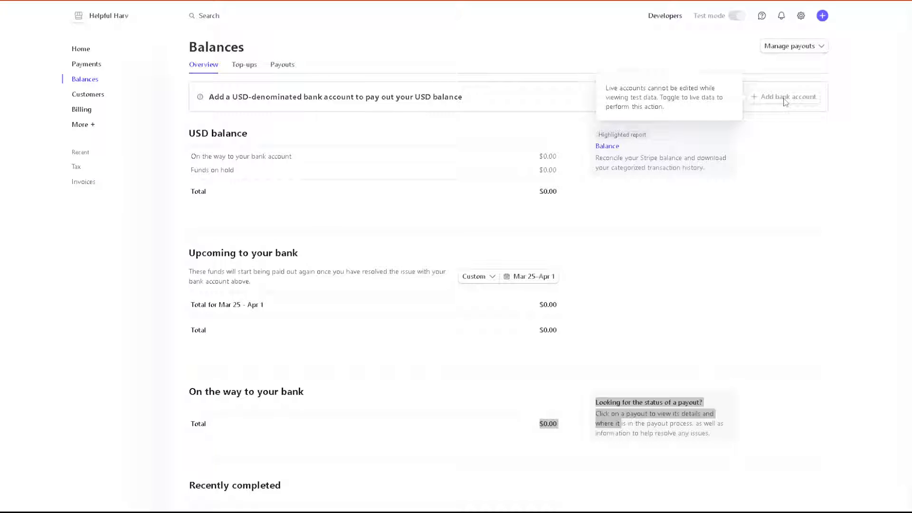
mouse_move(237, 117)
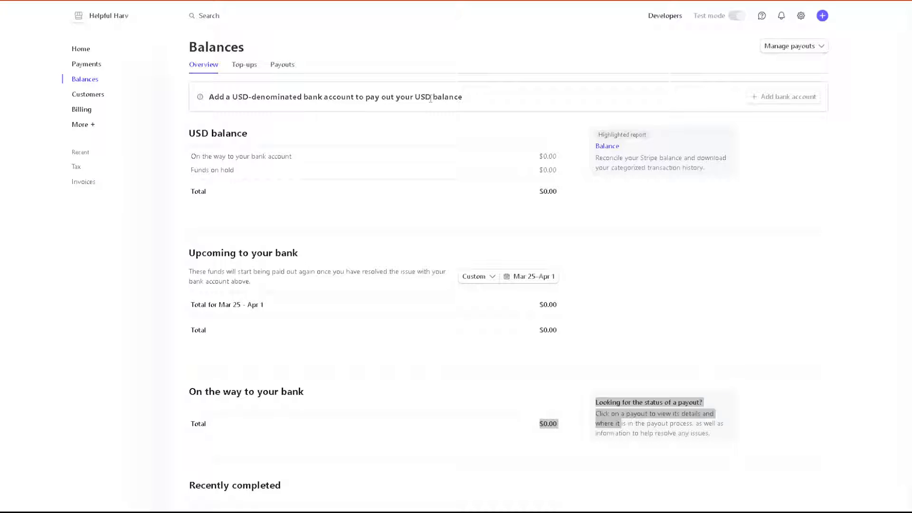
mouse_move(505, 88)
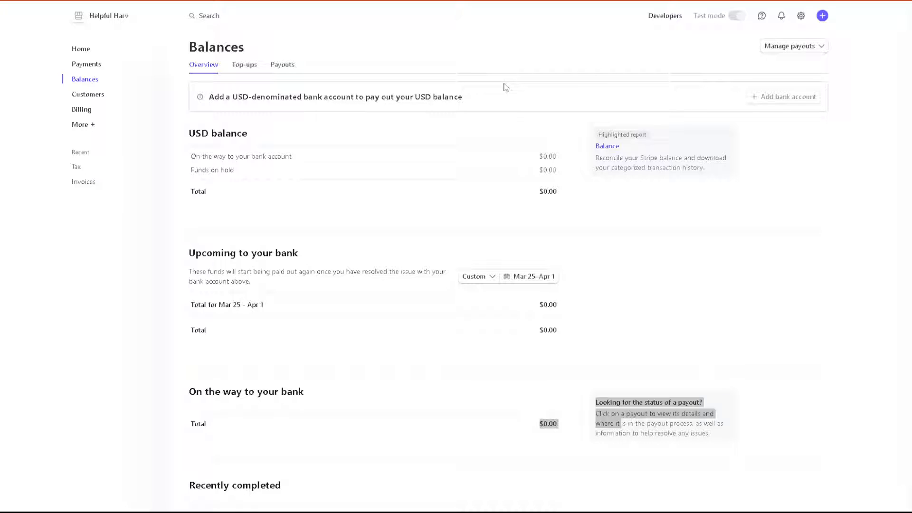